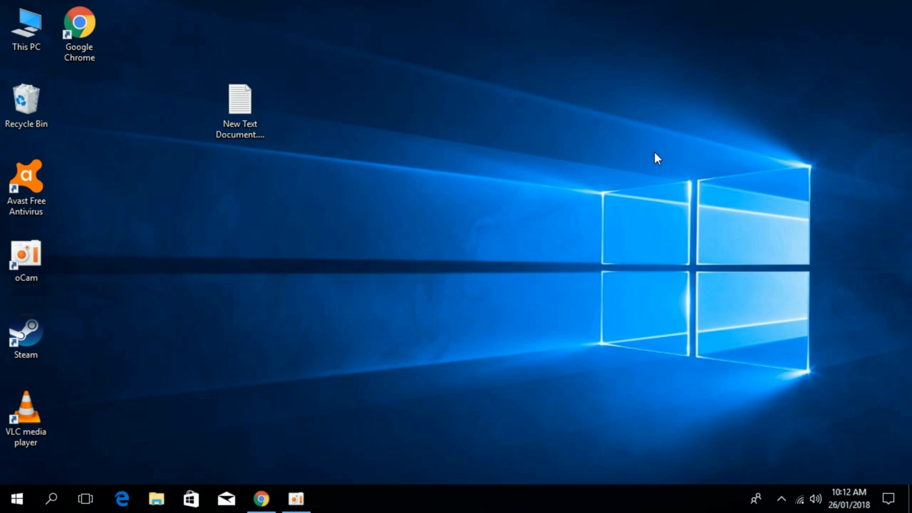
mouse_move(133, 109)
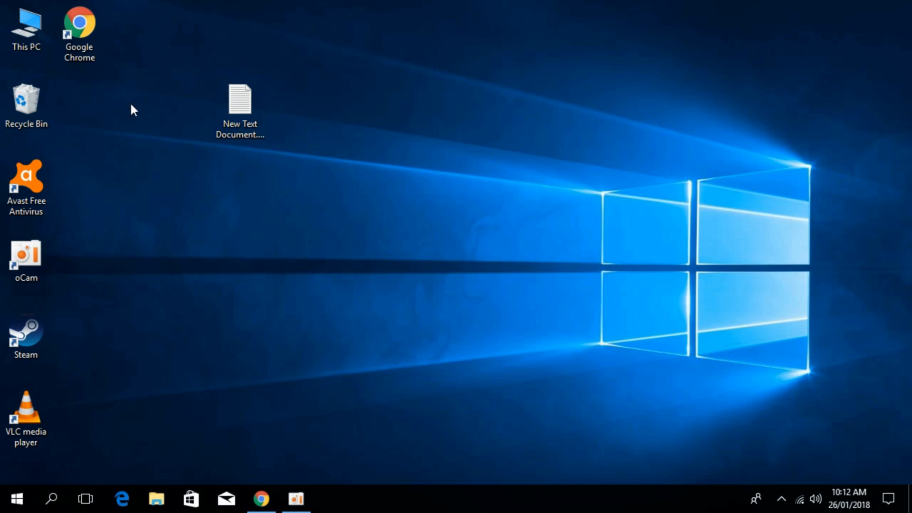
Step: Launch Computer Management from the This PC context menu on the desktop
right_click(26, 27)
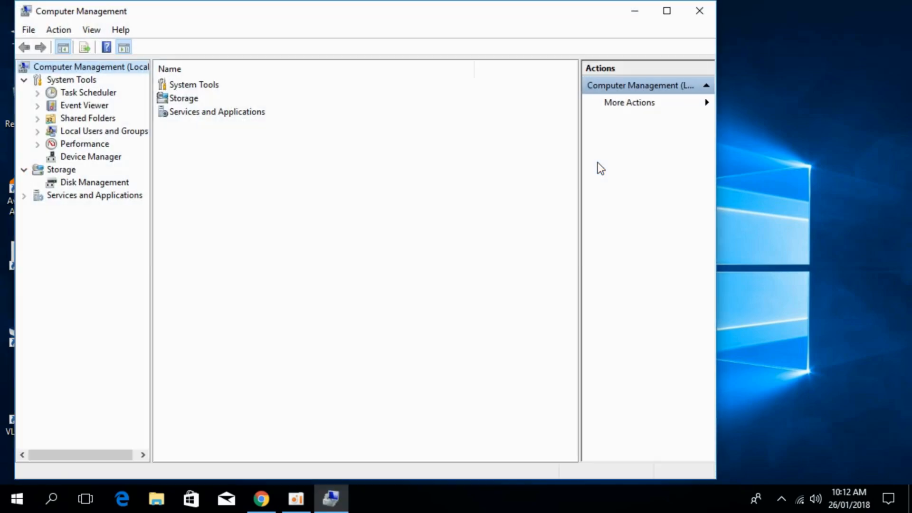
mouse_move(85, 162)
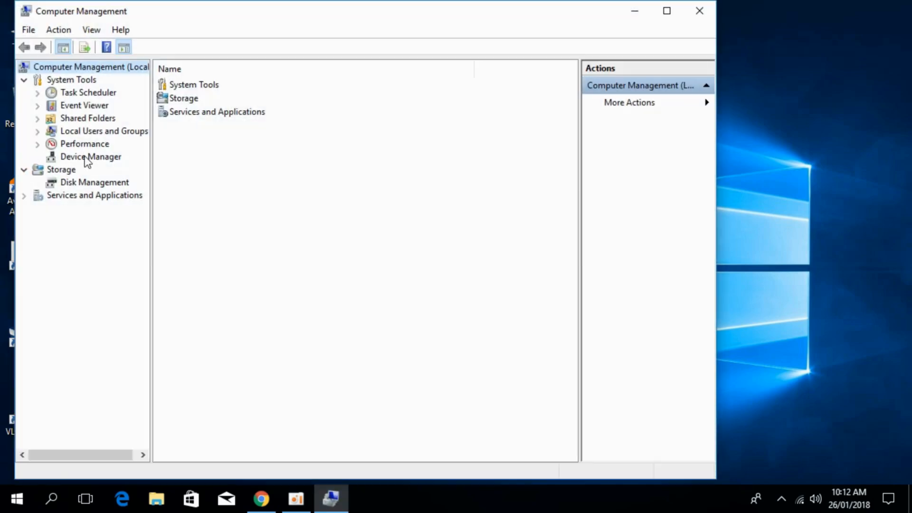
Step: Show Device Manager with Network adapters expanded and the TP-LINK Wireless USB Adapter selected
click(92, 156)
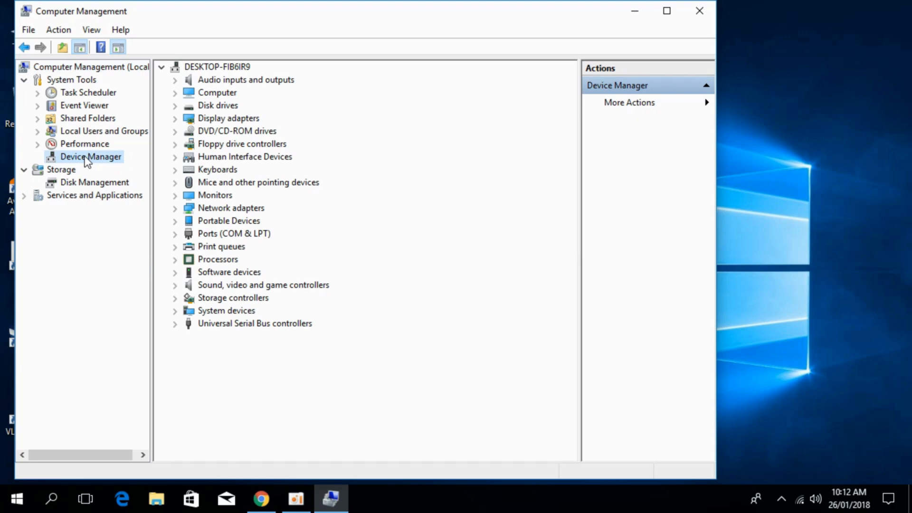
mouse_move(212, 209)
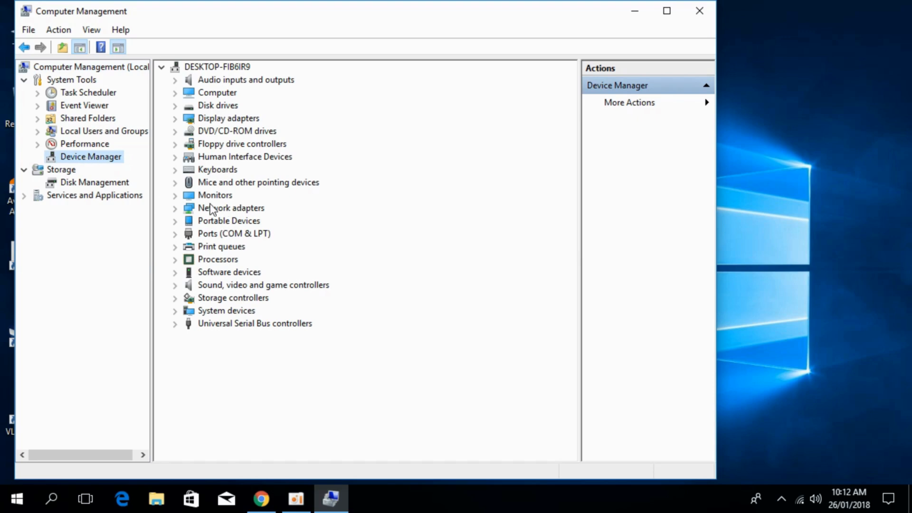
click(175, 208)
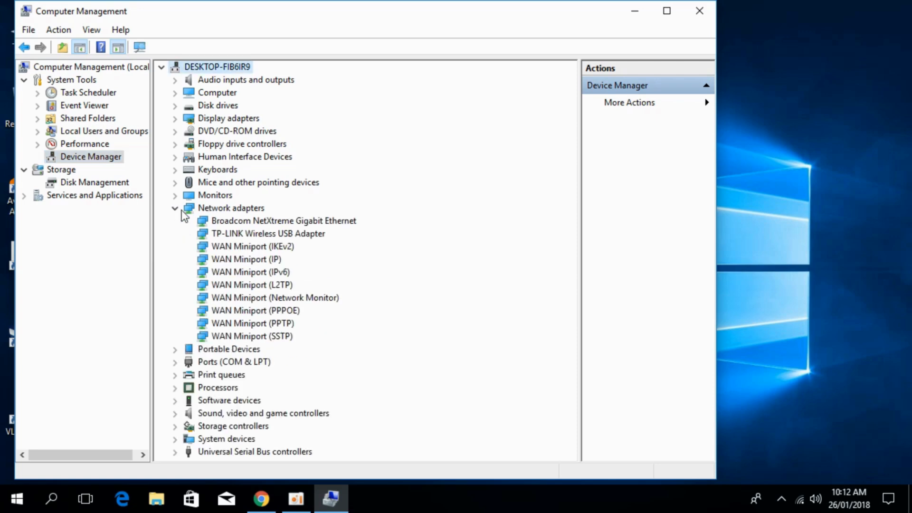
mouse_move(236, 236)
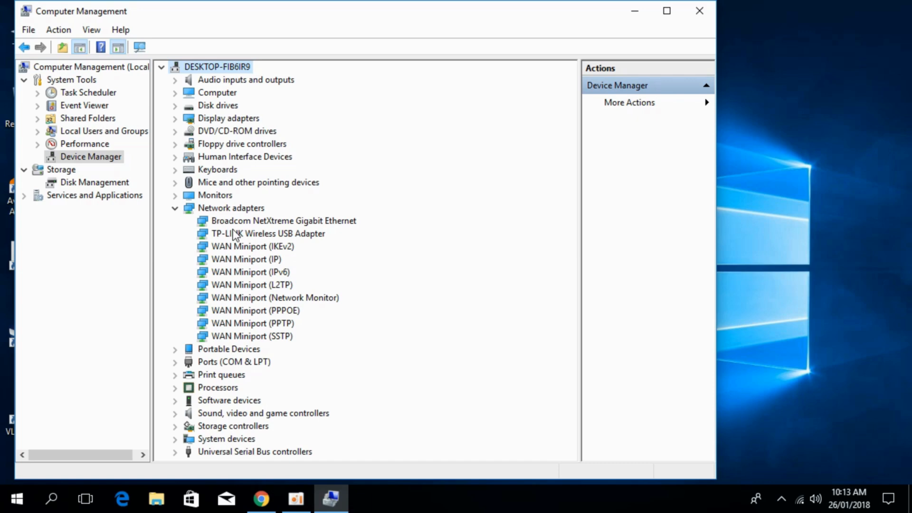
click(268, 234)
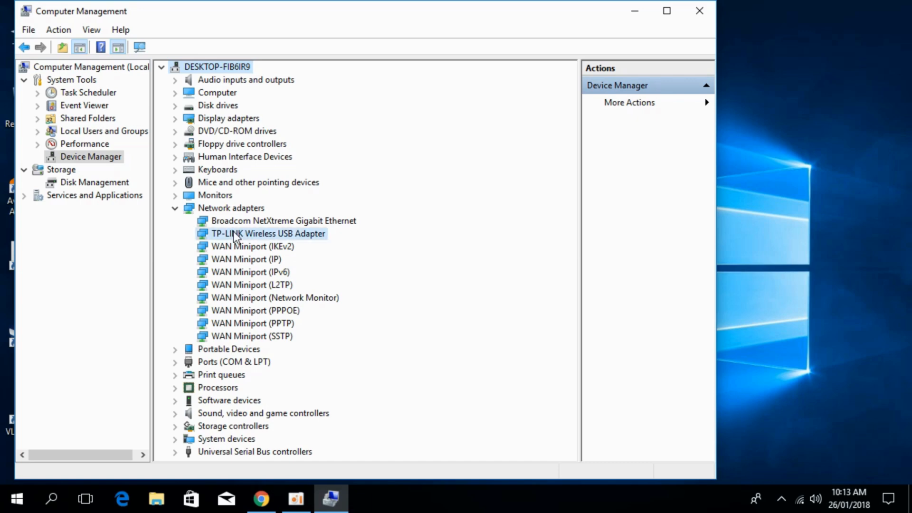
Step: Start the Update driver wizard for the TP-LINK adapter, choosing to browse for drivers manually
right_click(268, 234)
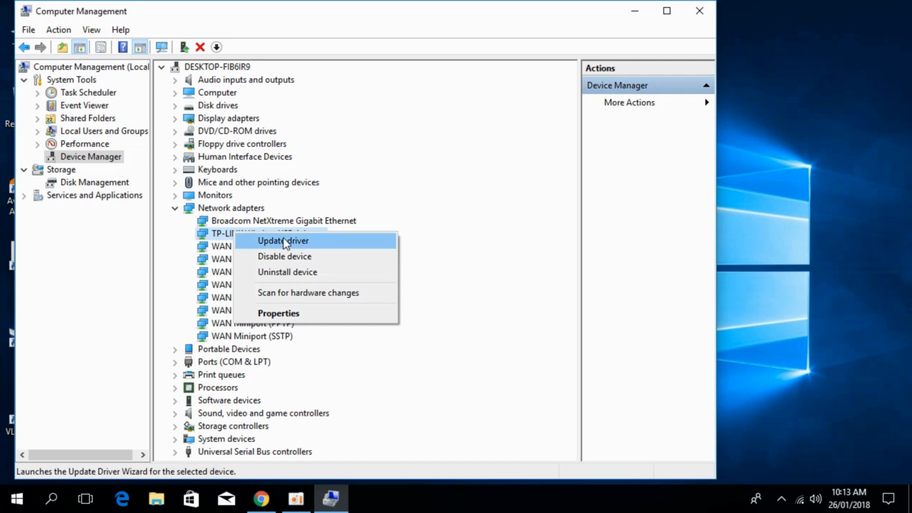
click(283, 240)
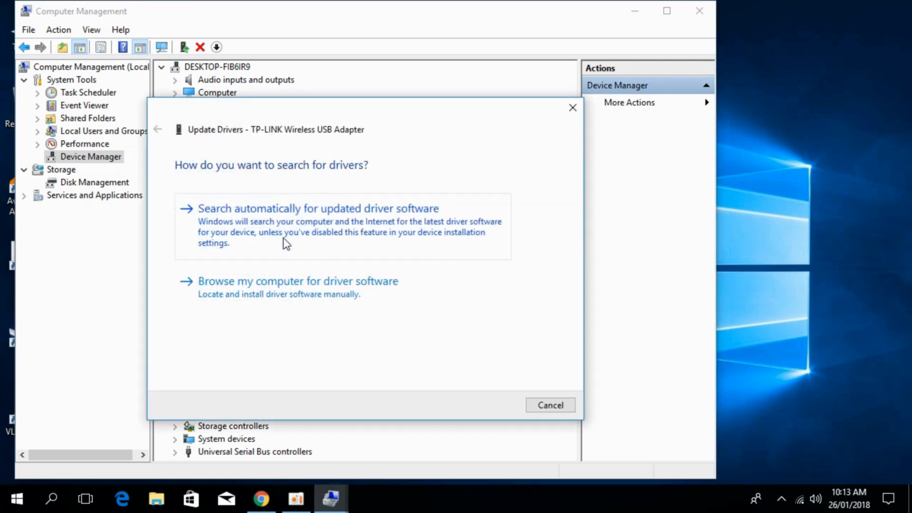
mouse_move(253, 229)
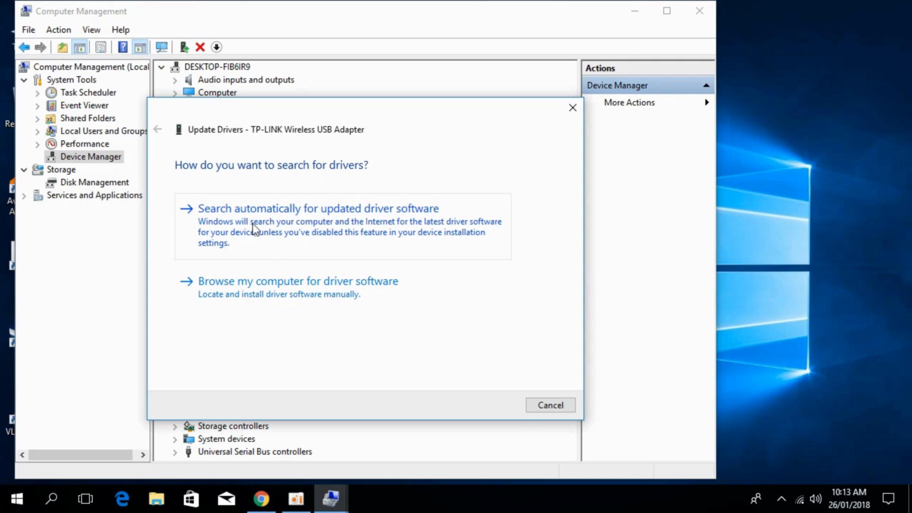
mouse_move(378, 225)
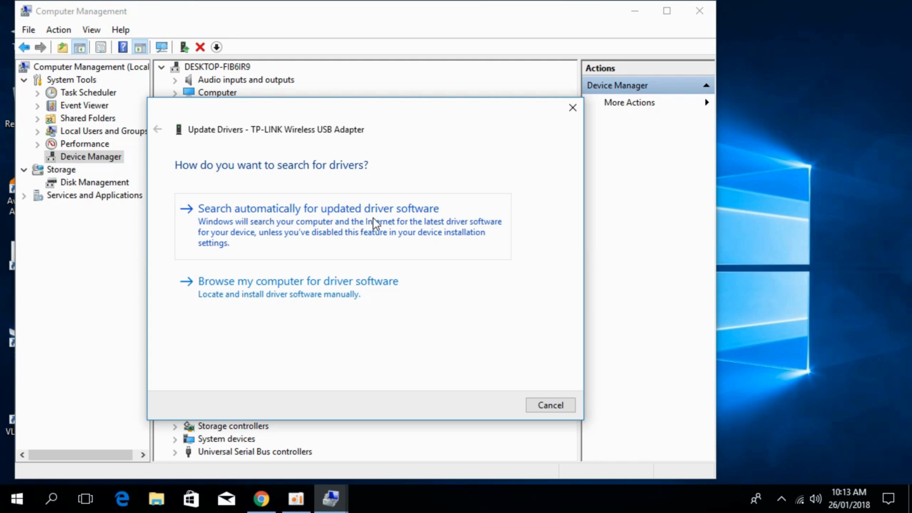
mouse_move(351, 296)
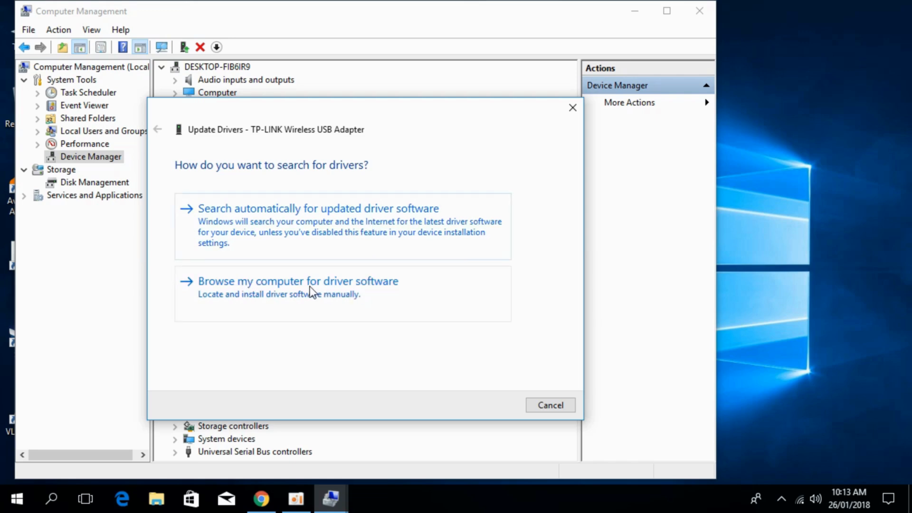
click(297, 281)
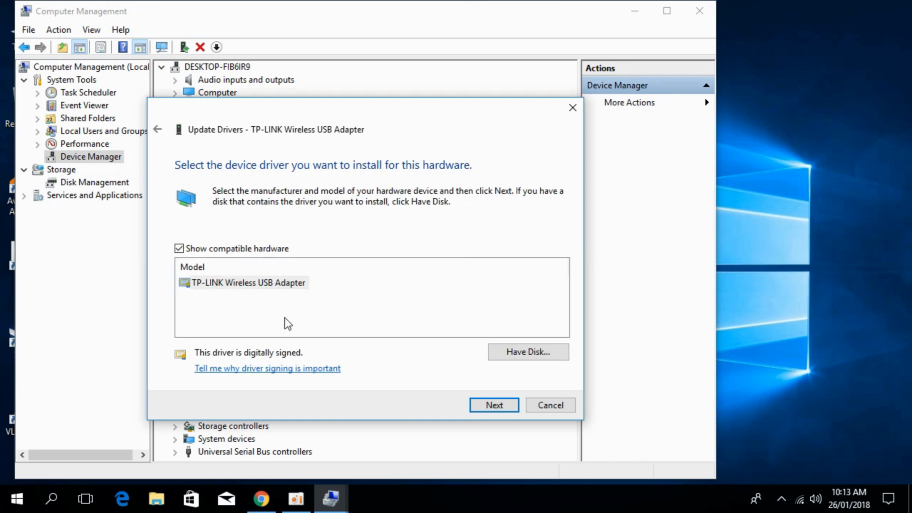
Step: Install the TP-LINK Wireless USB Adapter driver from the compatible model list
click(247, 282)
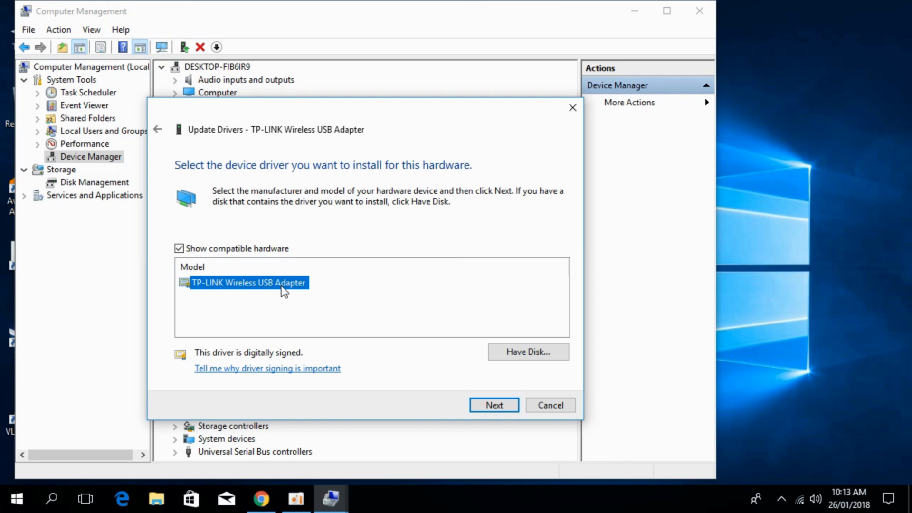
mouse_move(268, 308)
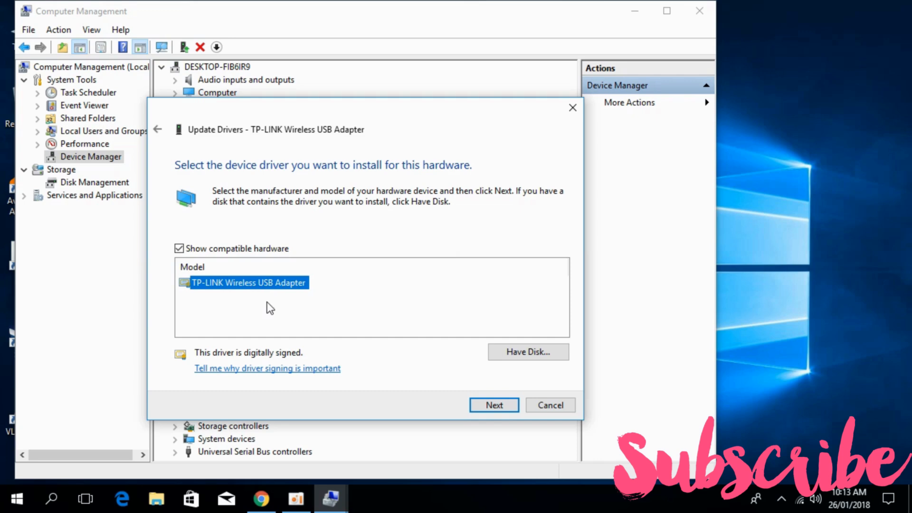
mouse_move(308, 246)
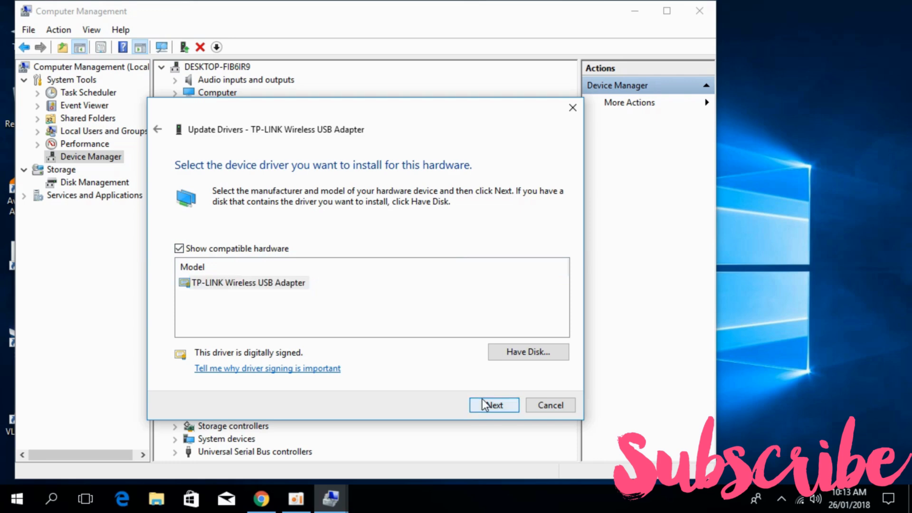
click(493, 404)
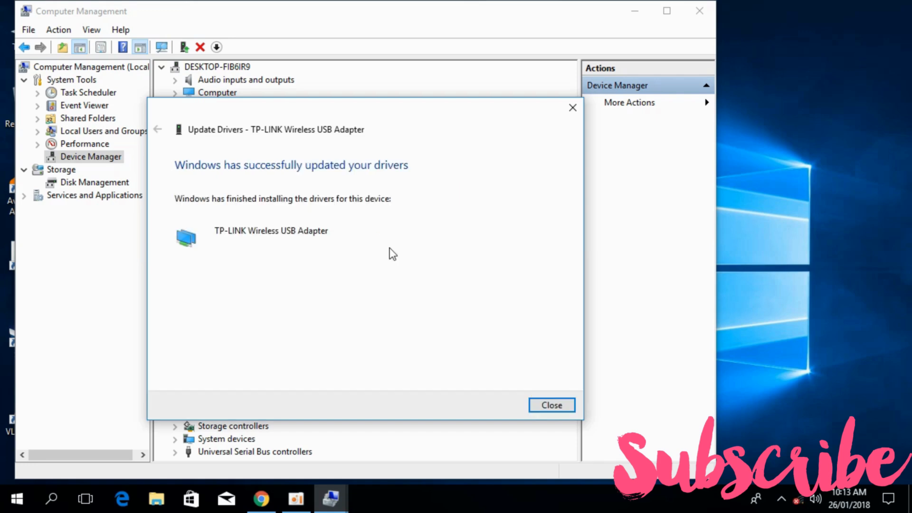
mouse_move(144, 150)
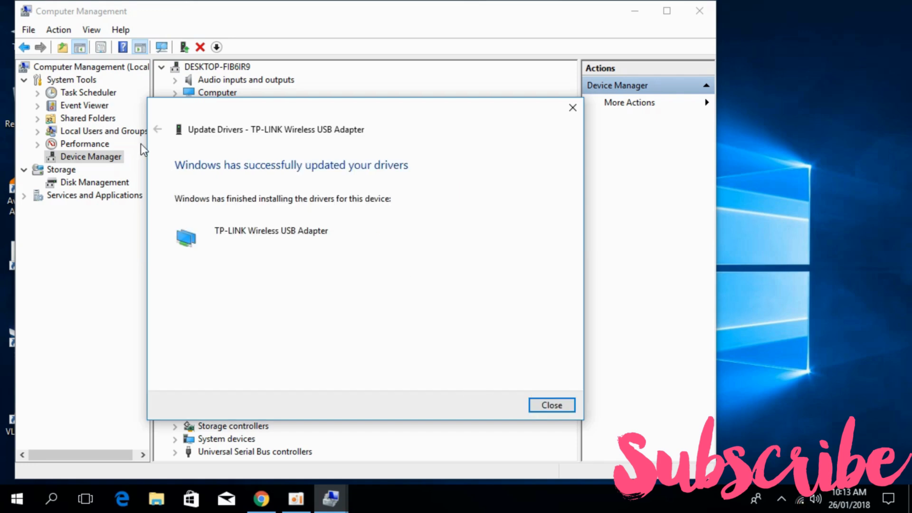
mouse_move(271, 178)
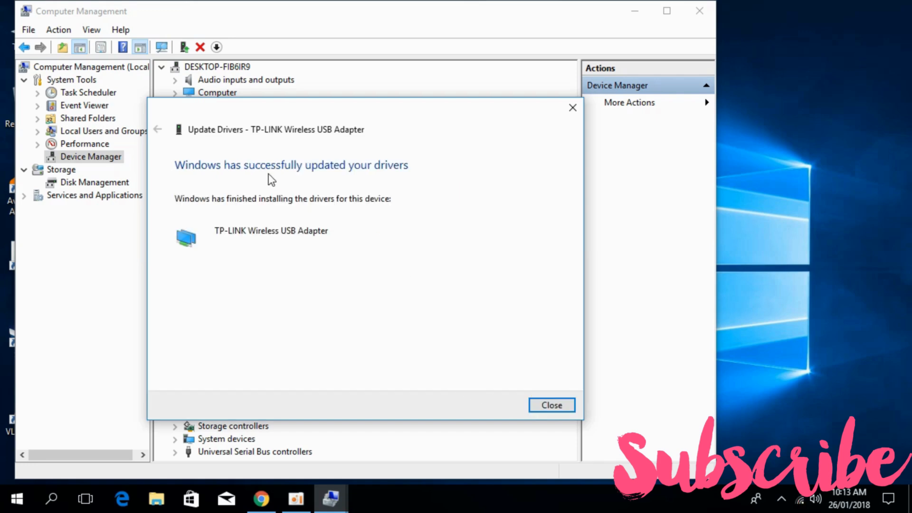
mouse_move(314, 172)
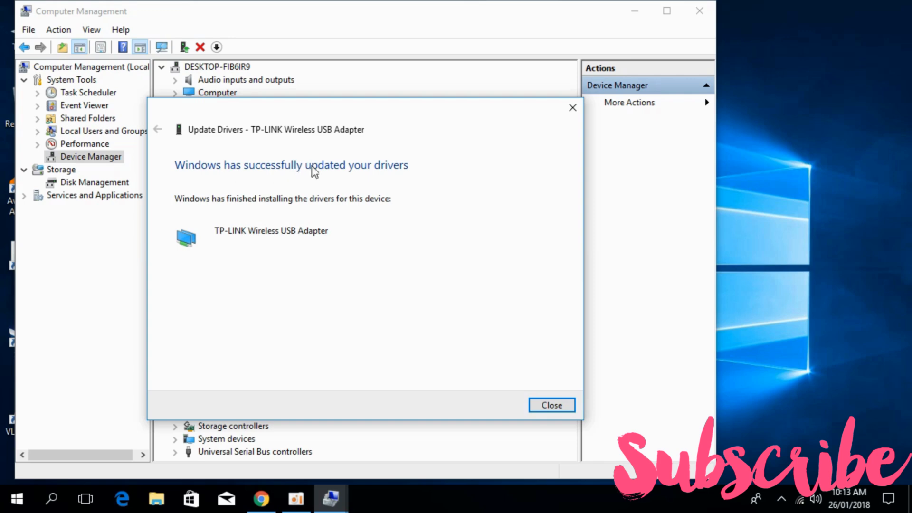
Step: Dismiss the driver success message and close Computer Management
click(551, 405)
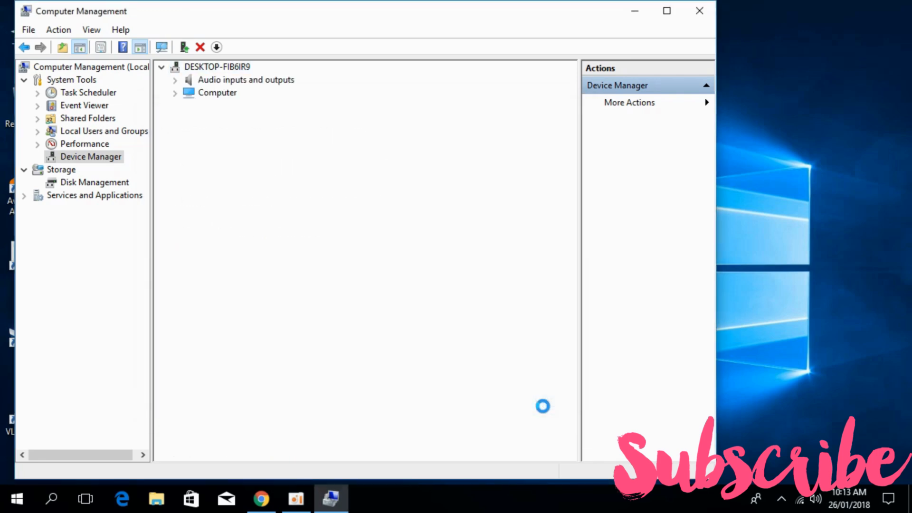
click(699, 10)
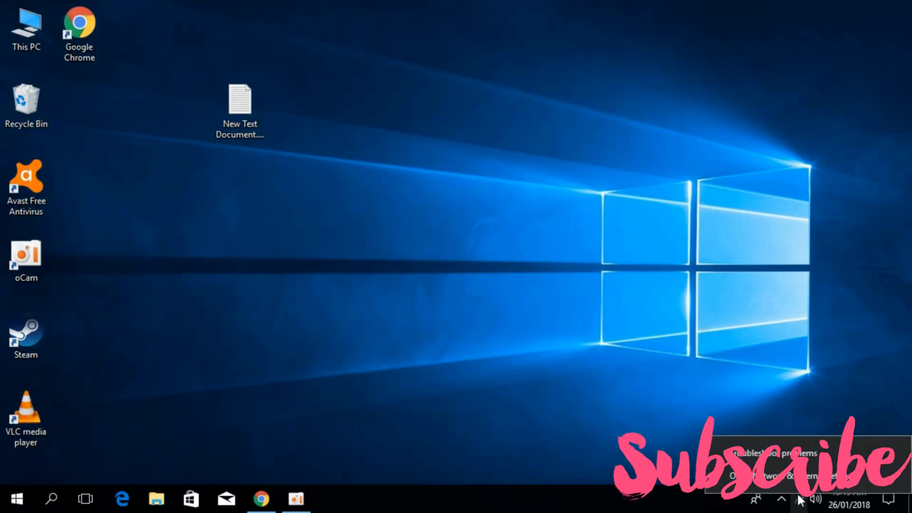
Step: In Network & Internet settings, confirm Airplane mode is off, then show the Mobile hotspot page
click(773, 465)
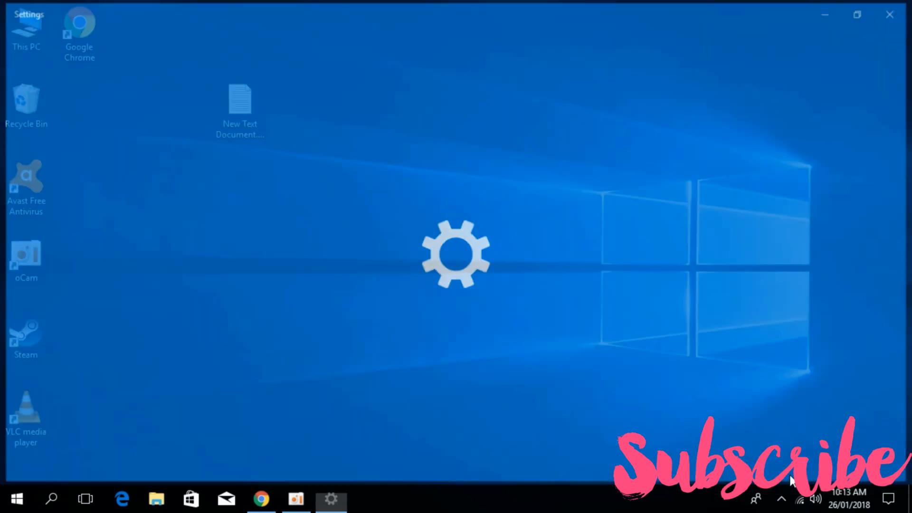
click(331, 498)
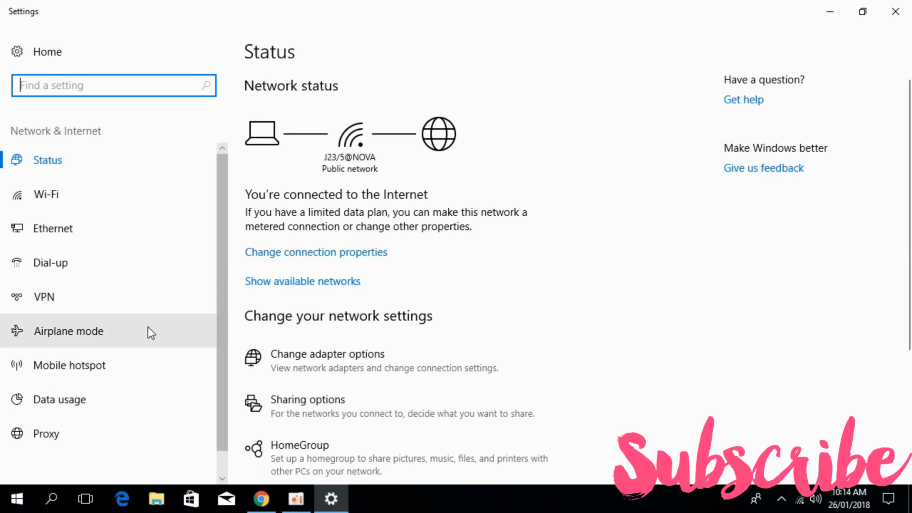
click(68, 331)
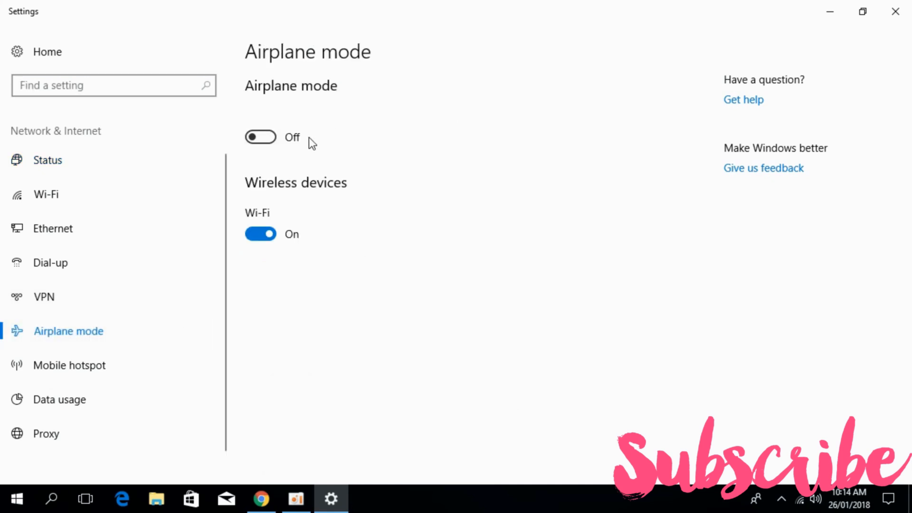
mouse_move(337, 219)
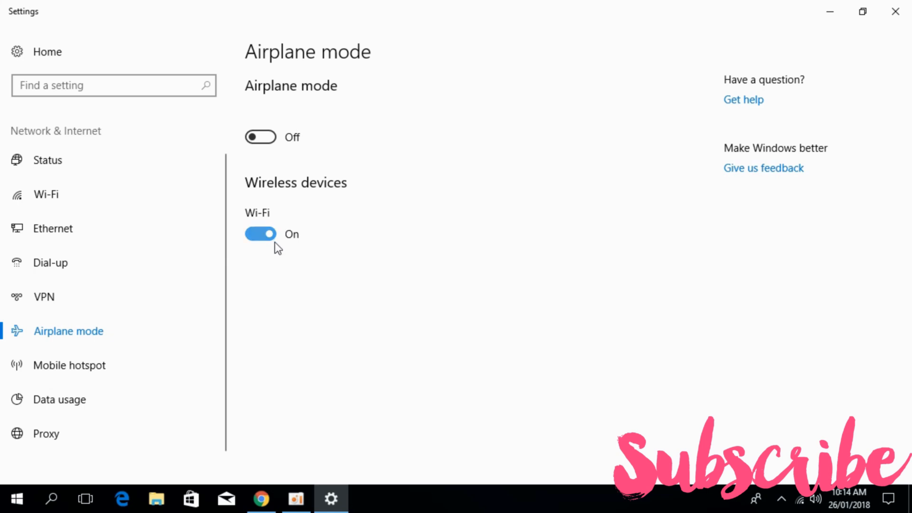
mouse_move(309, 299)
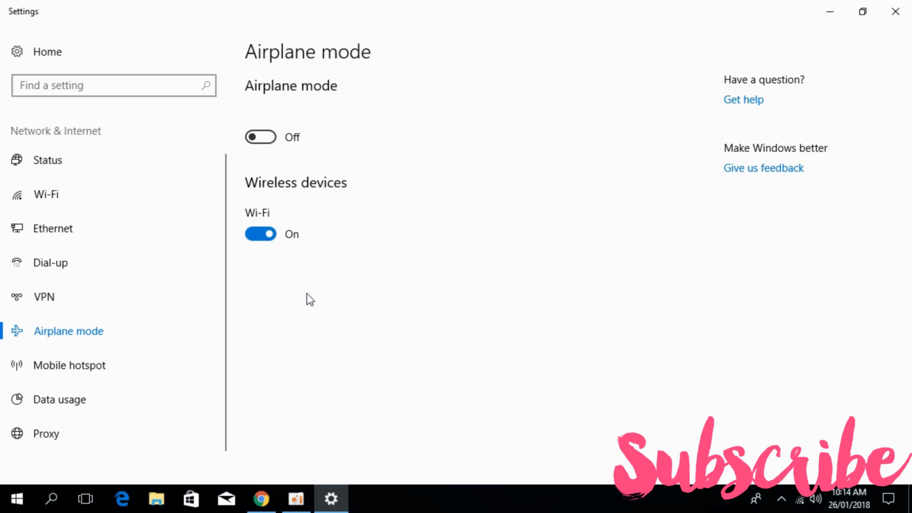
mouse_move(253, 284)
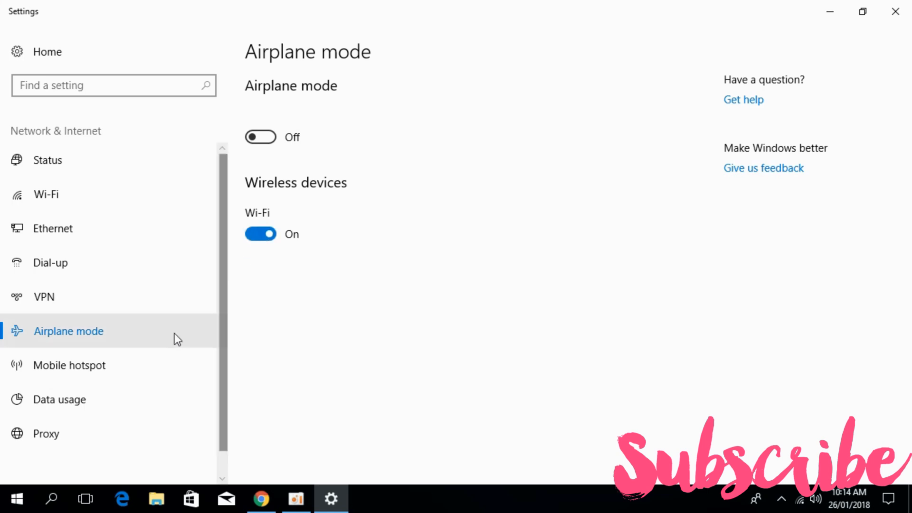
click(68, 365)
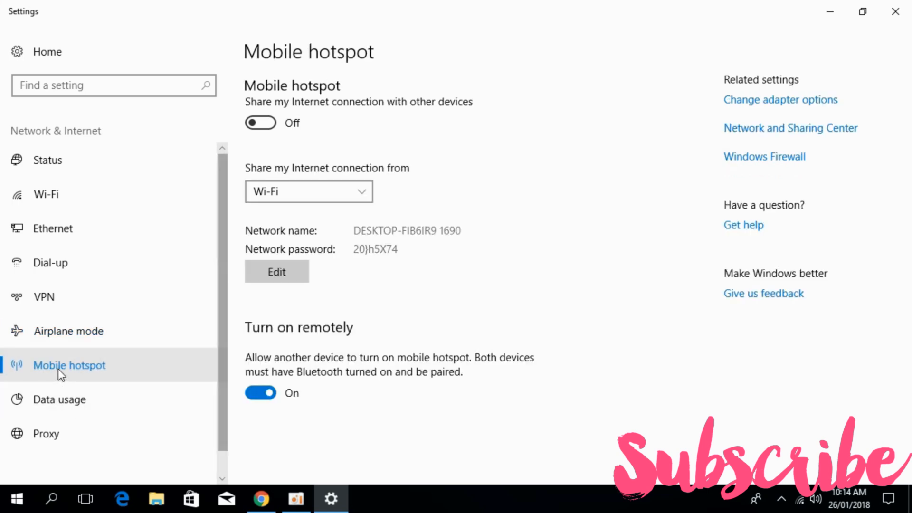